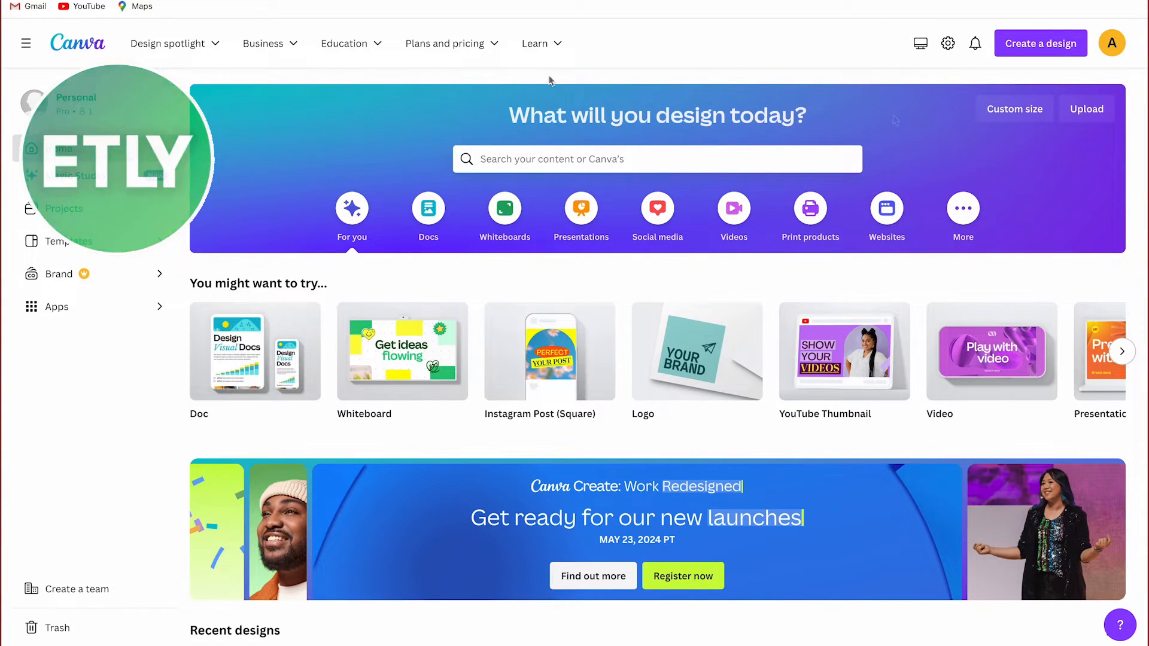
# Create a new blank YouTube Thumbnail design from the Canva home page
pyautogui.click(1039, 43)
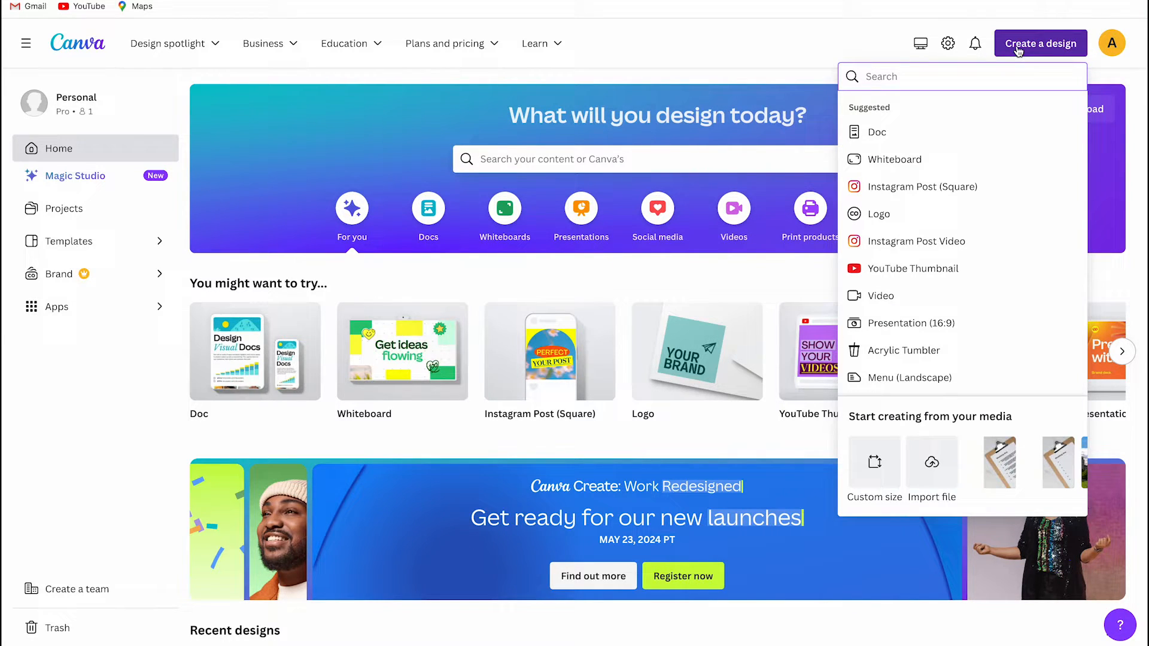
pyautogui.click(913, 268)
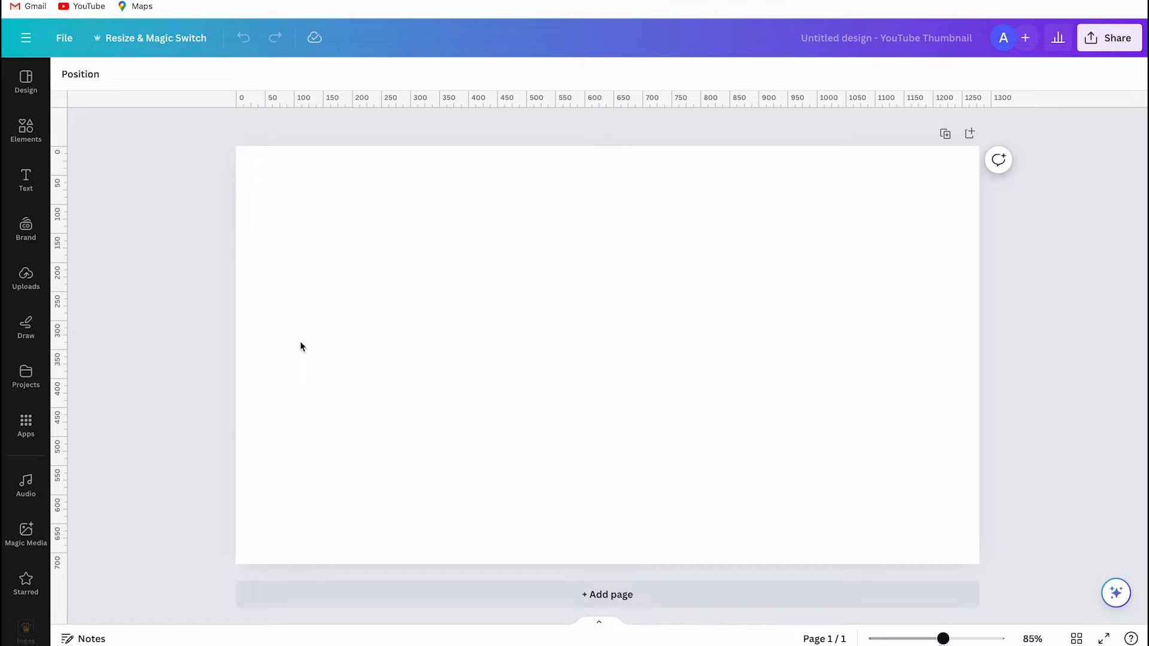
pyautogui.moveTo(427, 120)
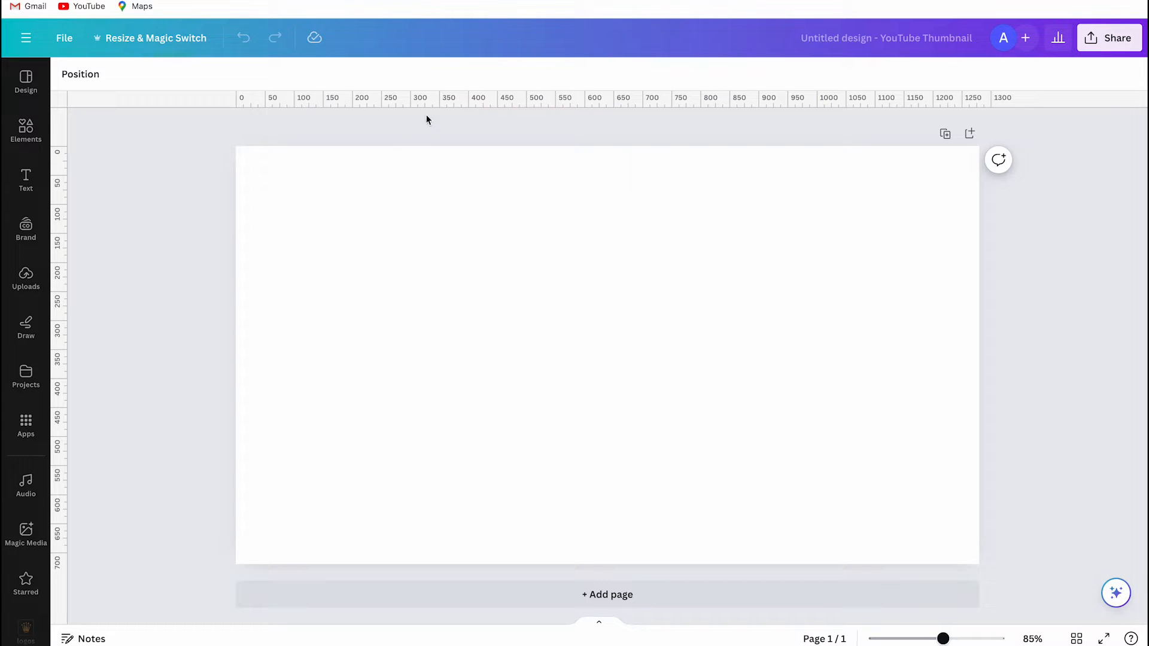
pyautogui.moveTo(205, 280)
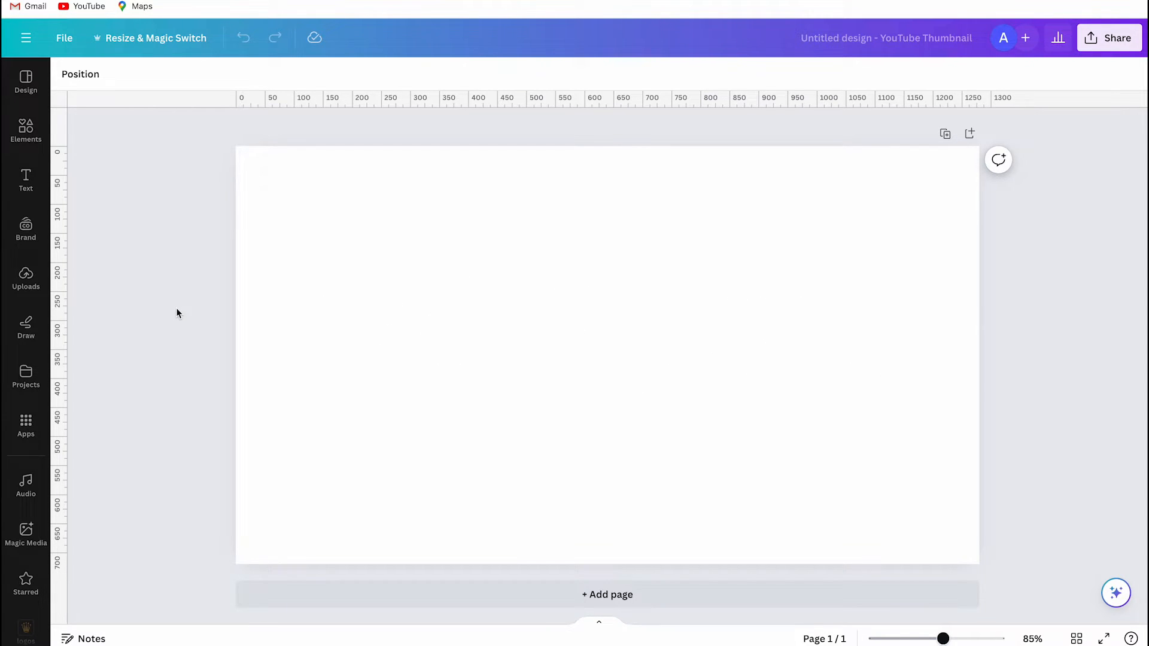
# Add a scalloped flower-shaped frame from the Flowers frames onto the pink thumbnail's left side
pyautogui.click(25, 130)
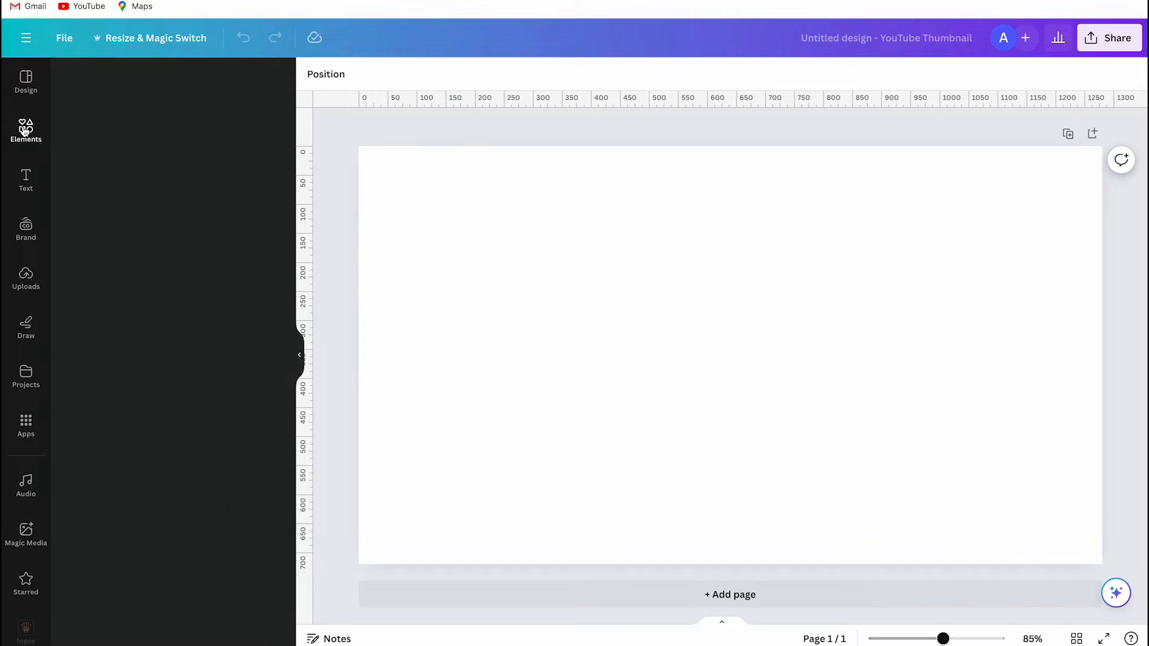
pyautogui.click(25, 130)
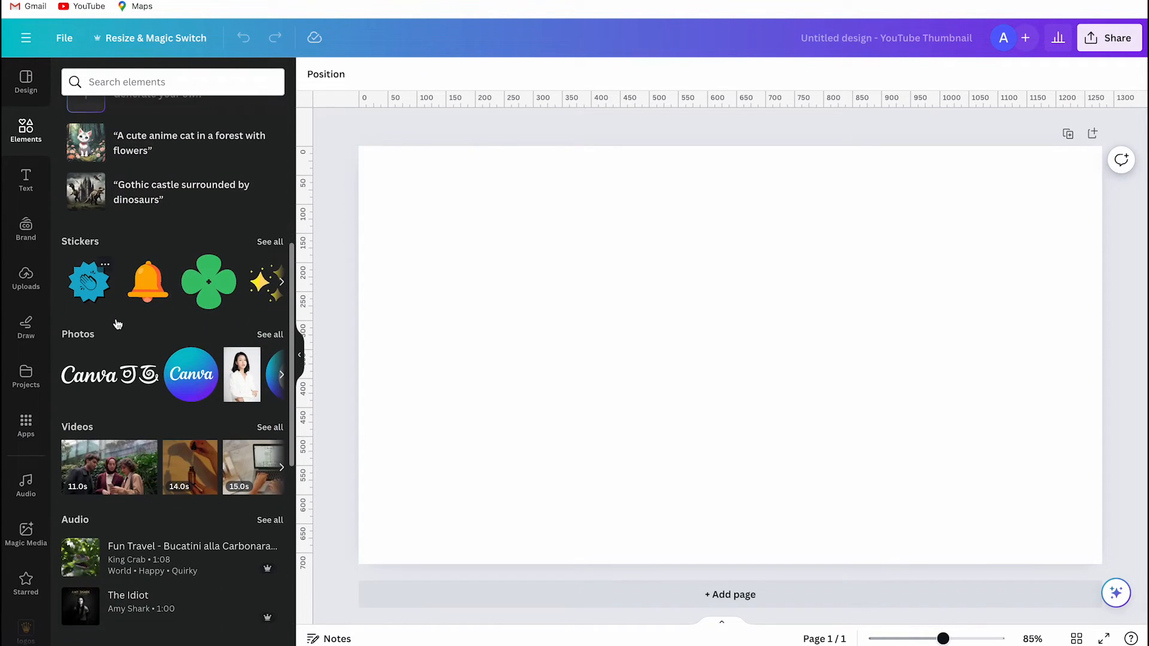
pyautogui.scroll(-3)
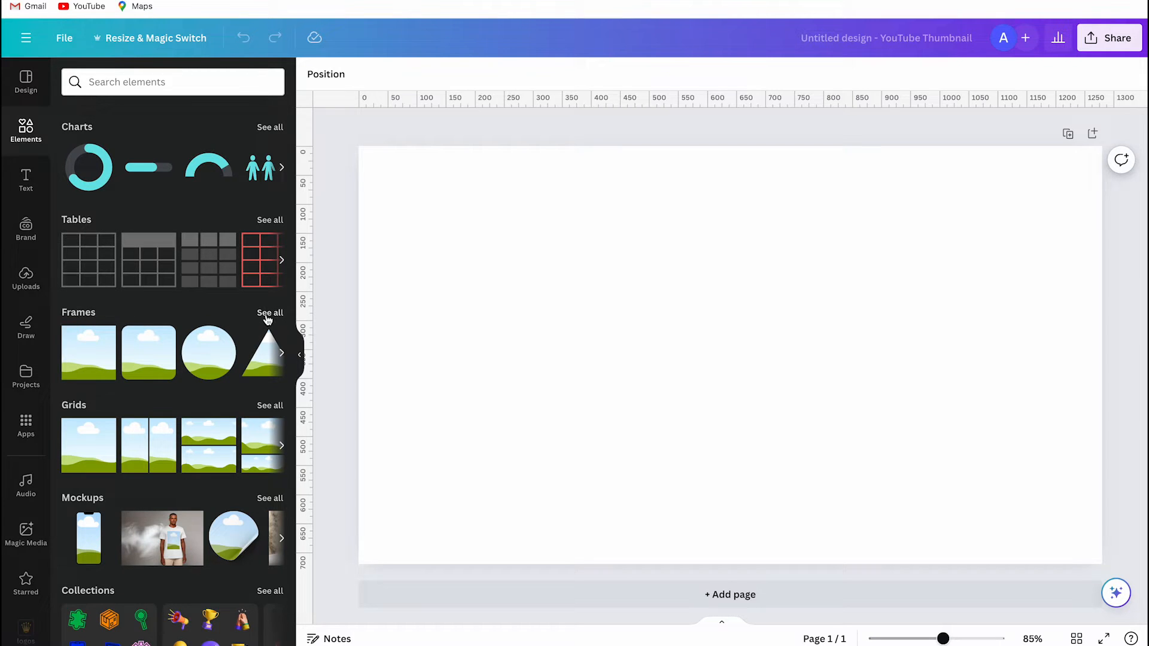
pyautogui.click(269, 313)
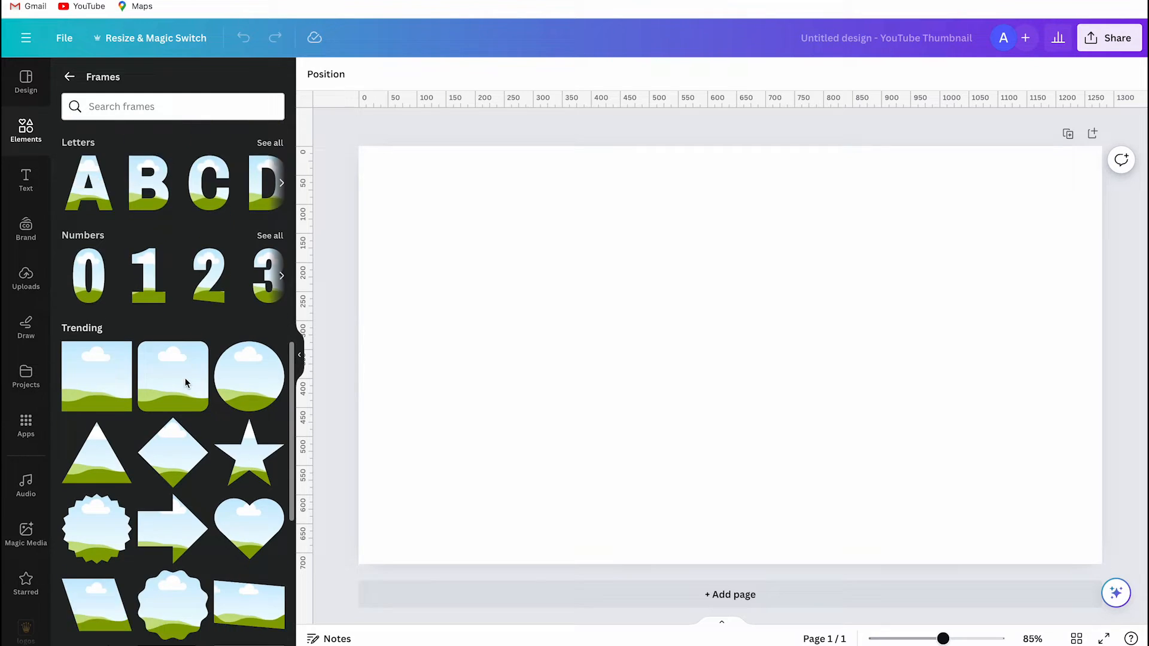
pyautogui.scroll(-3)
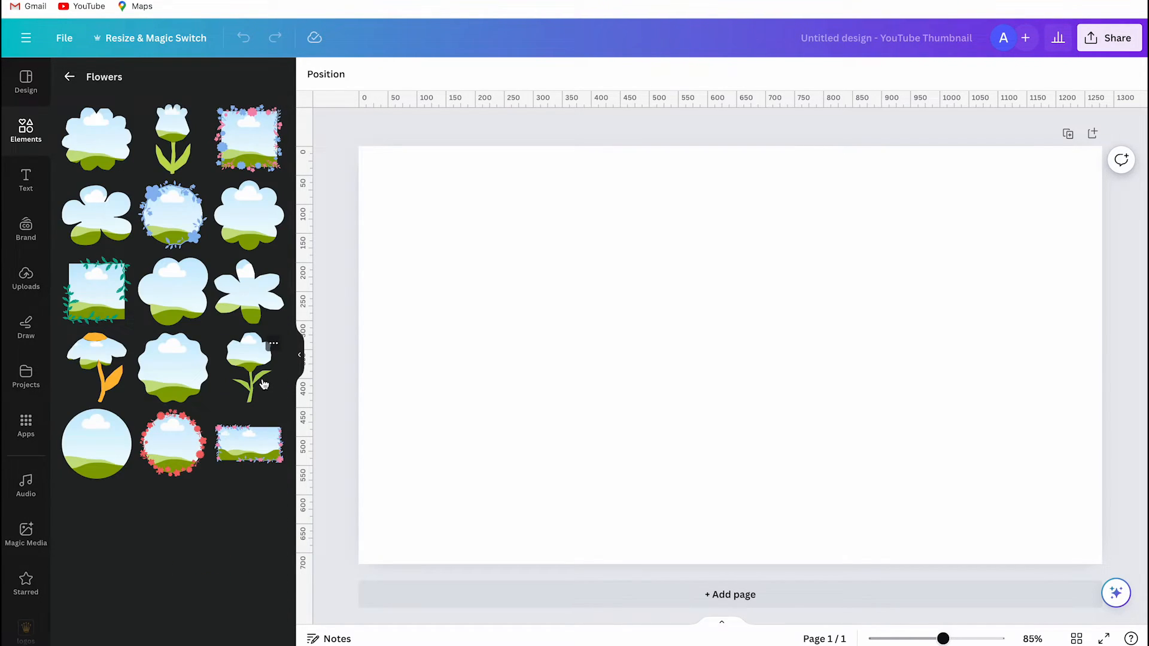
pyautogui.click(249, 216)
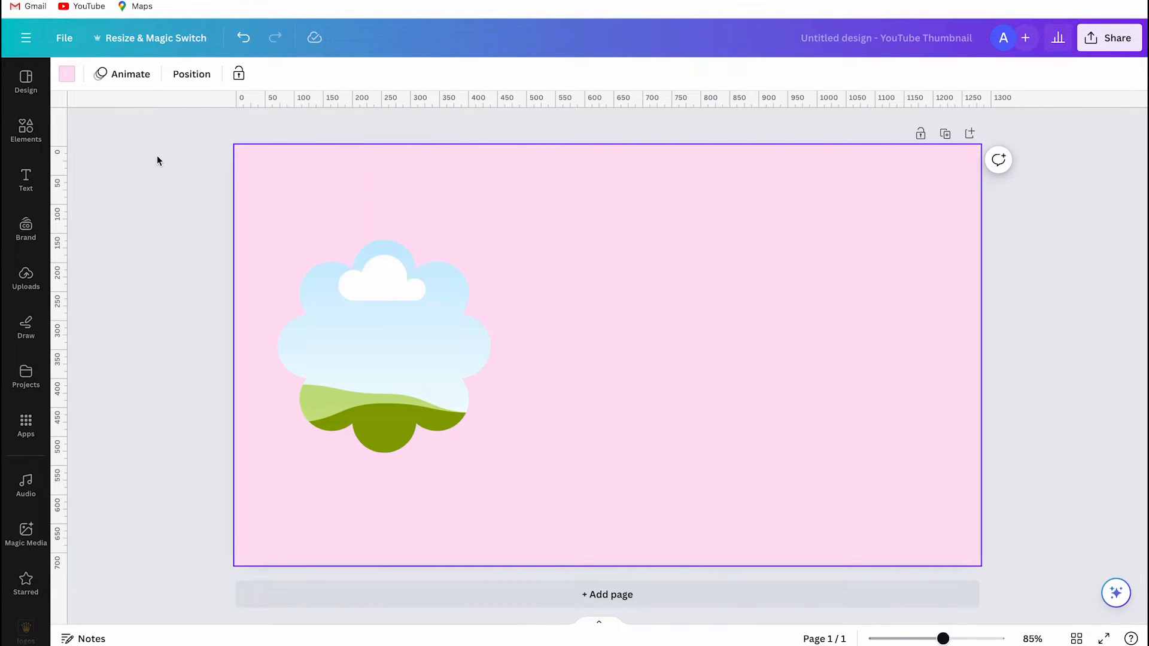
# Search elements for 'flowers' and fill the flower frame with the pink cherry blossom video
pyautogui.click(26, 130)
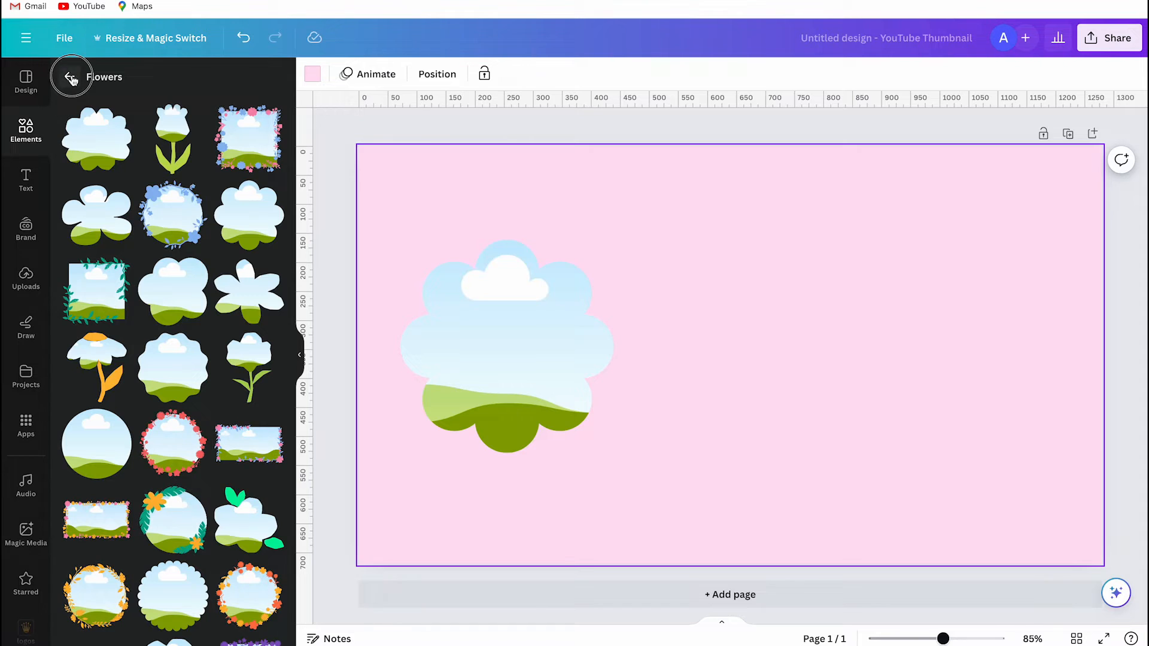
pyautogui.click(71, 76)
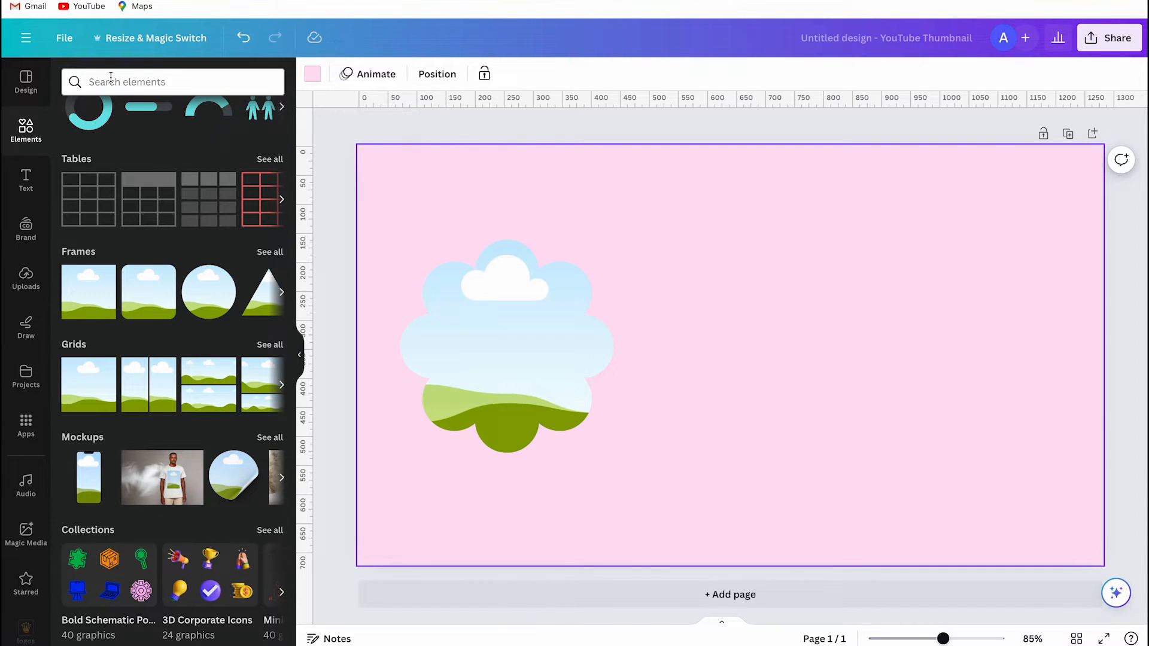
pyautogui.write('flowe')
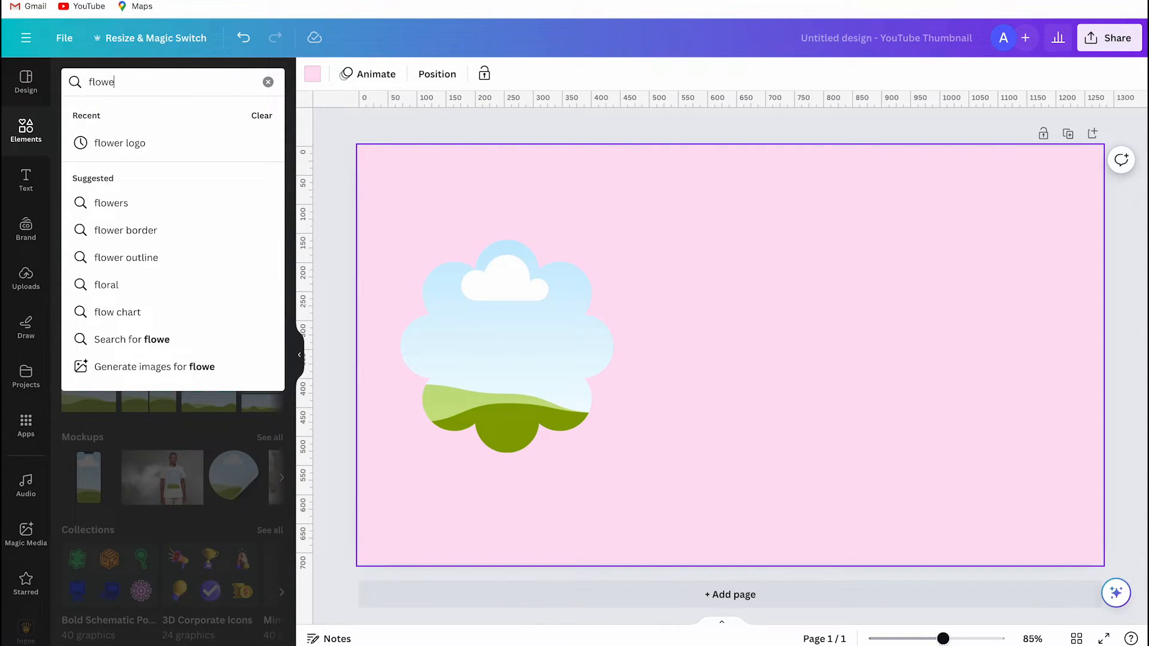
pyautogui.click(110, 203)
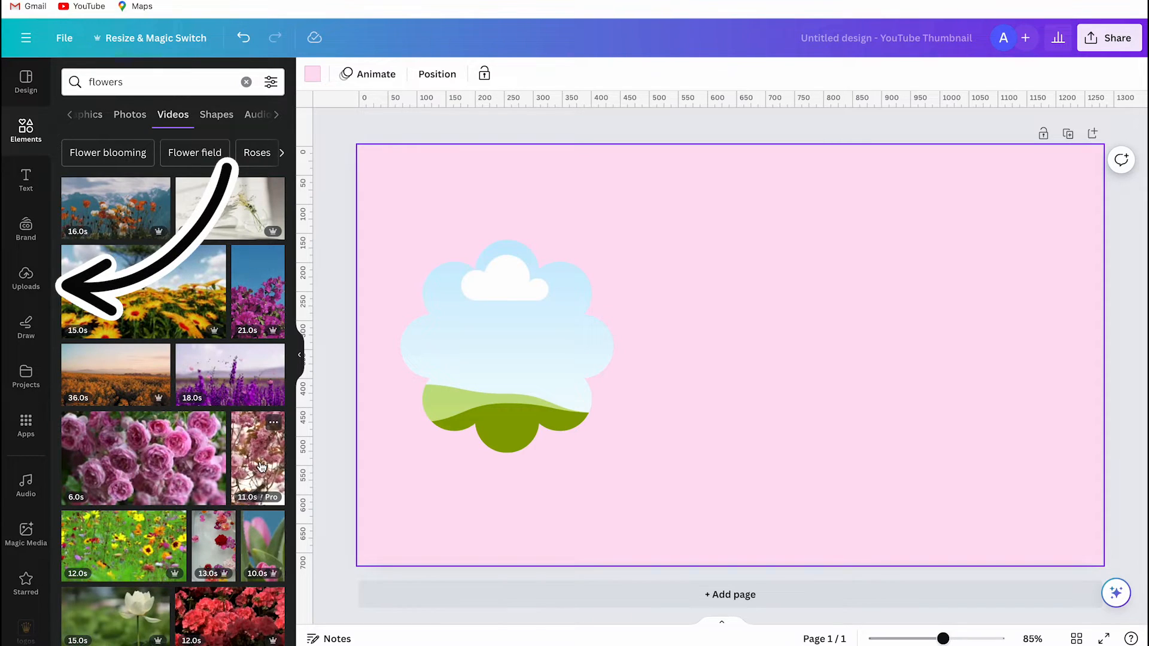
pyautogui.scroll(-3)
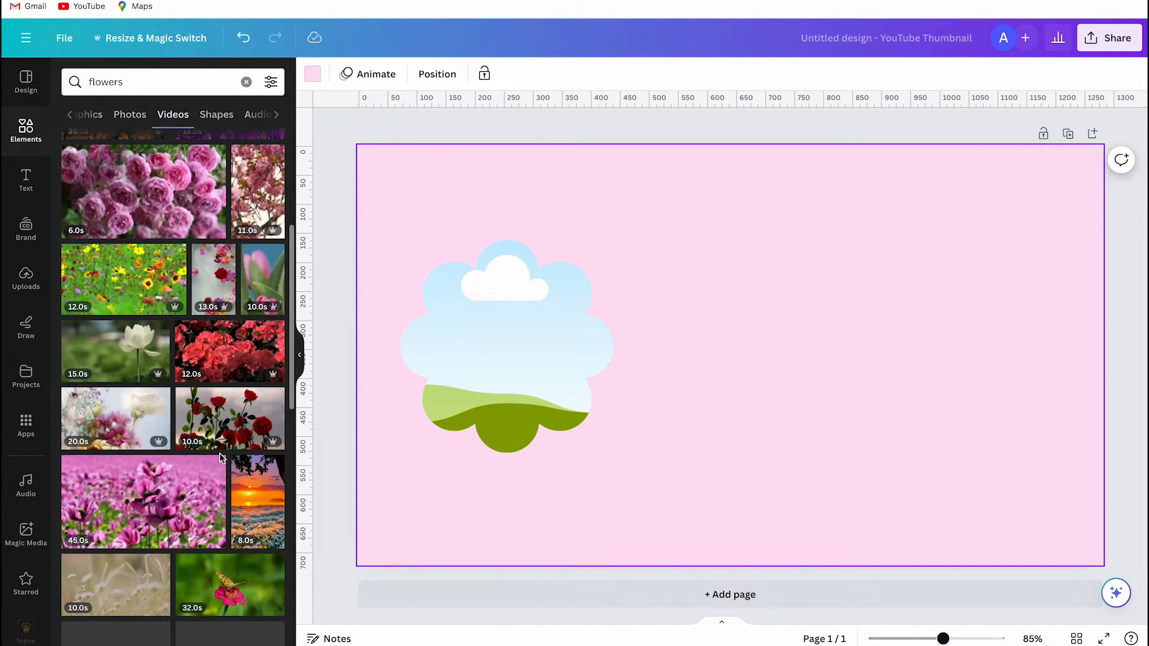
pyautogui.scroll(-3)
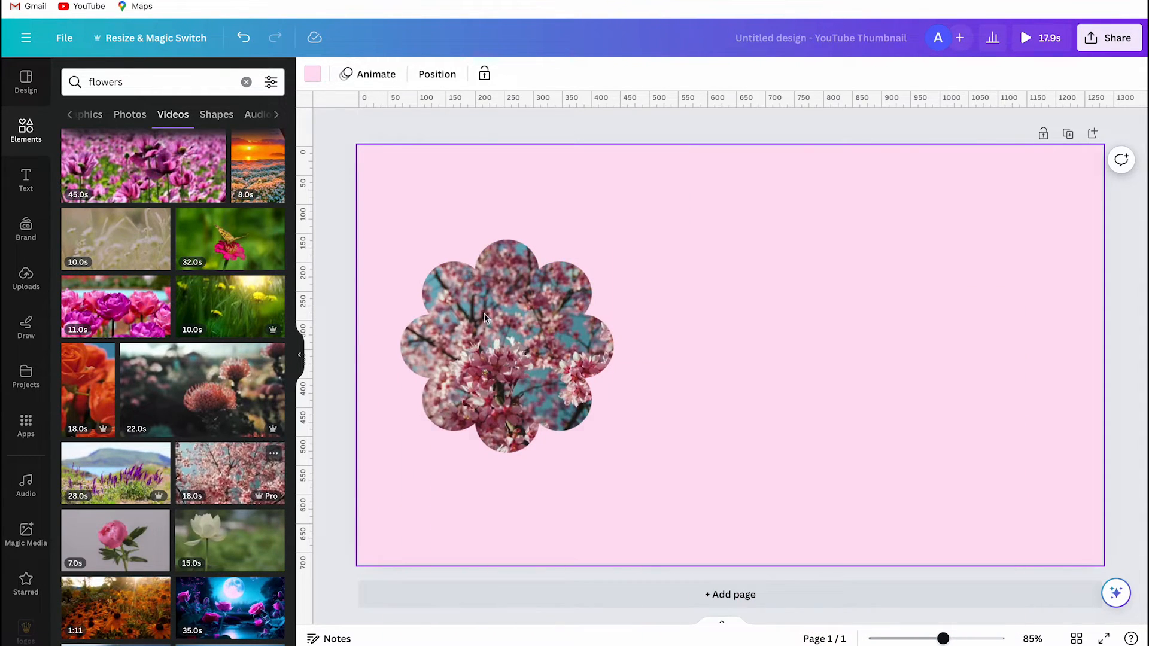
pyautogui.click(505, 345)
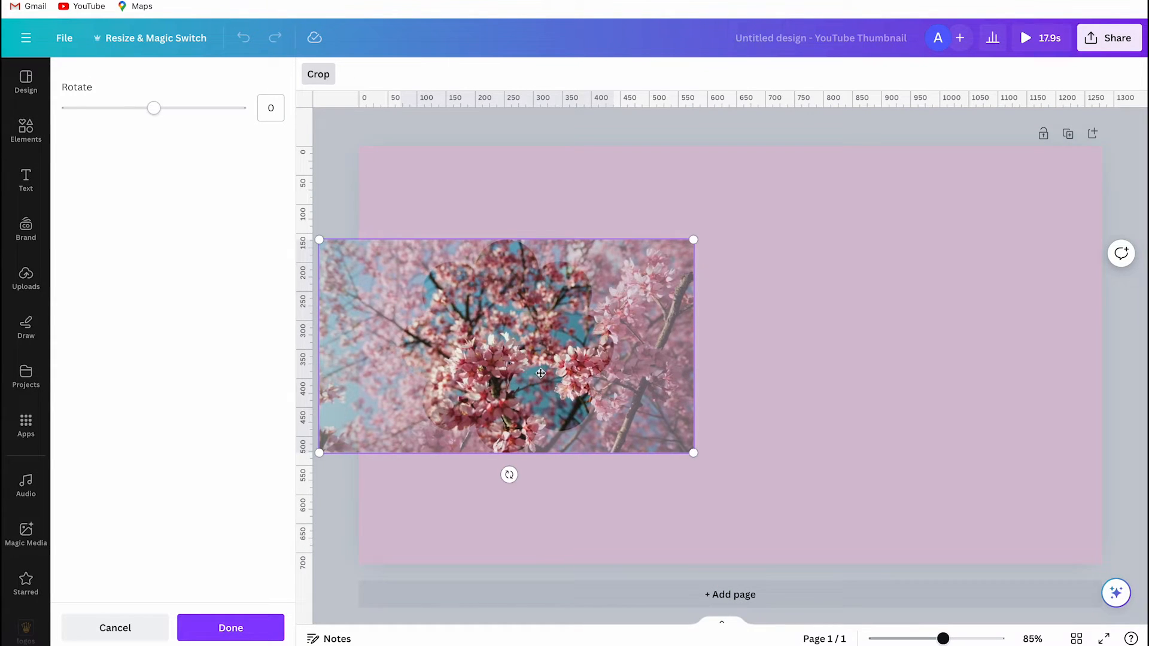
# Nudge the blossom video into place inside the frame, finish cropping and clear the search
pyautogui.moveTo(541, 373); pyautogui.dragTo(557, 350)
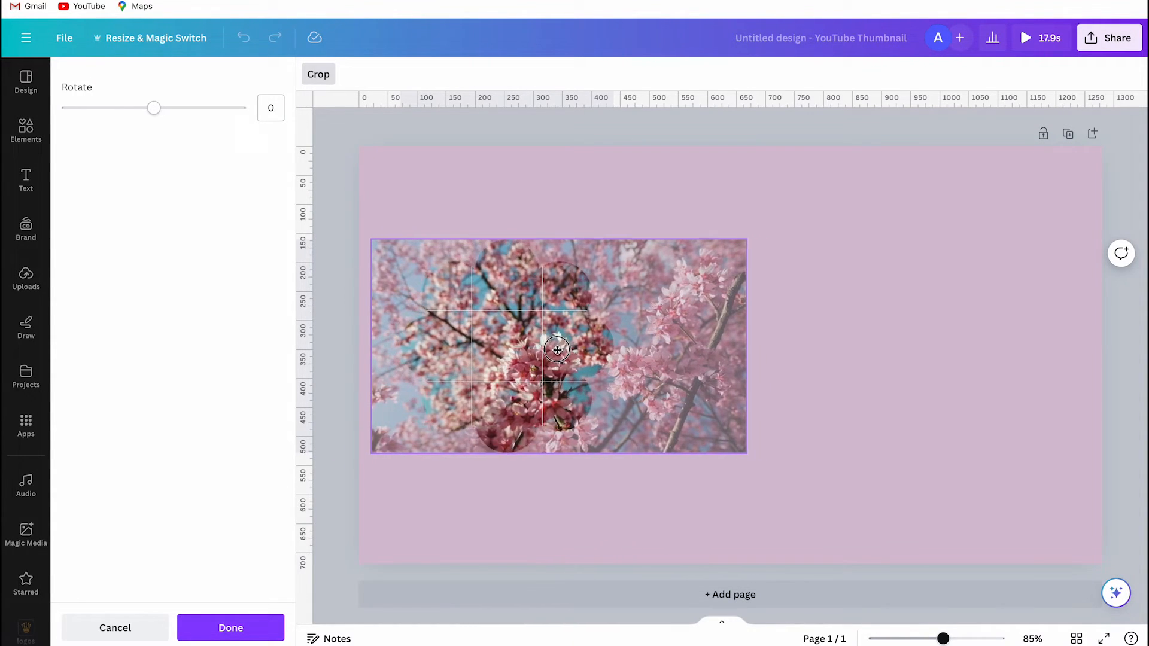
pyautogui.moveTo(557, 350); pyautogui.dragTo(528, 346)
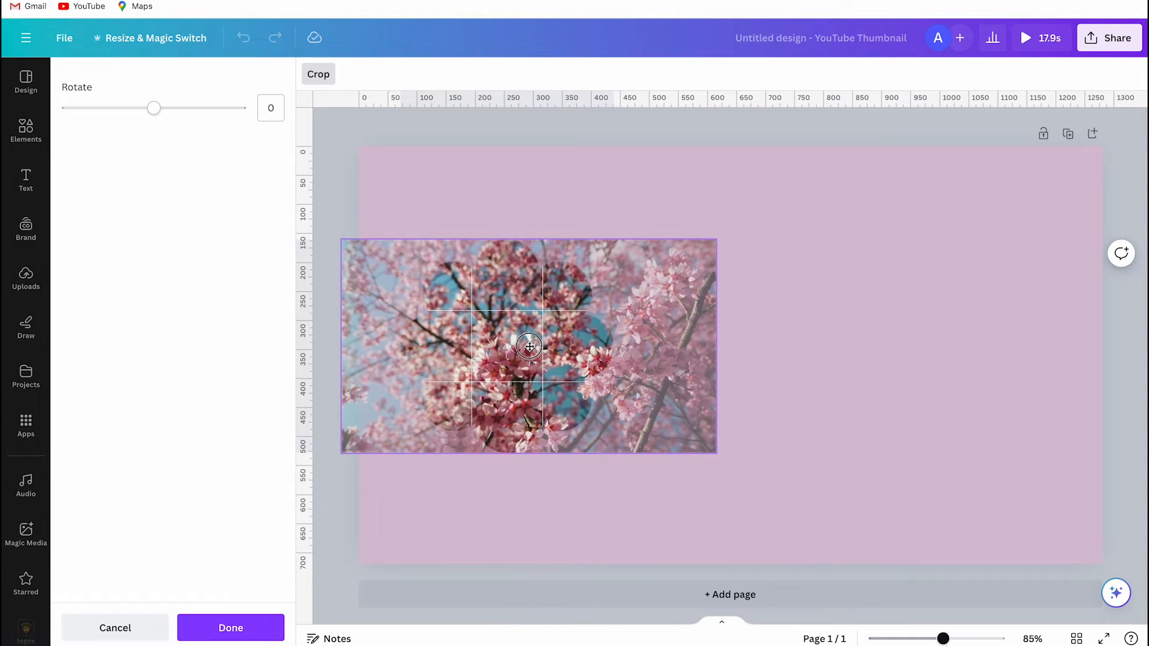
pyautogui.click(230, 629)
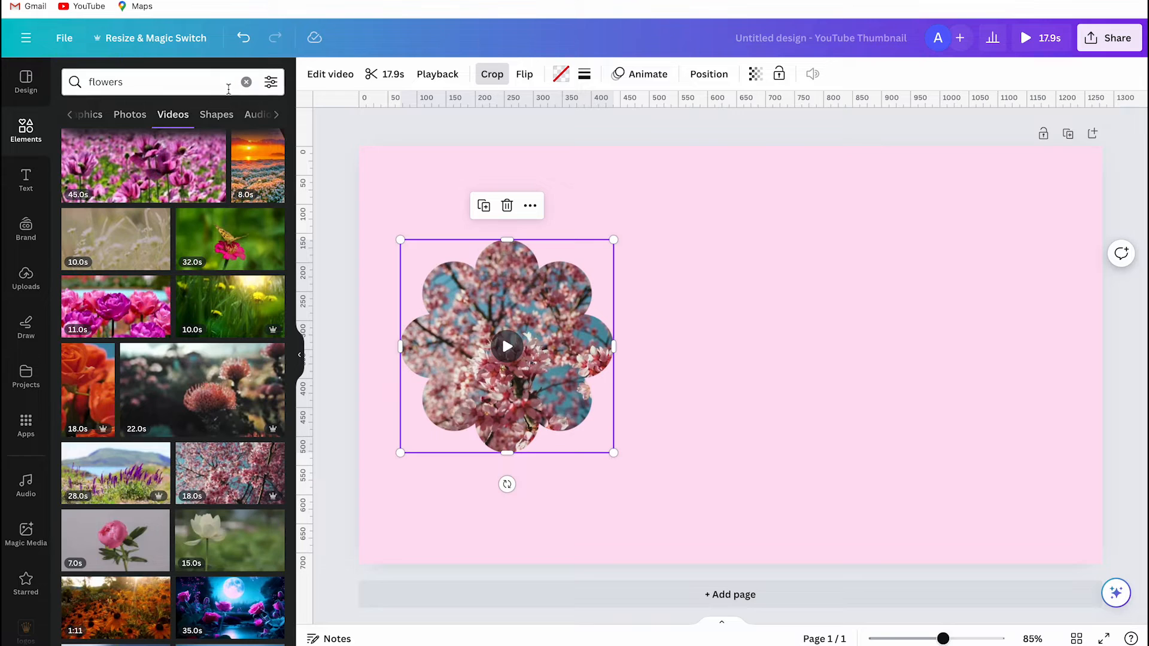
pyautogui.click(247, 82)
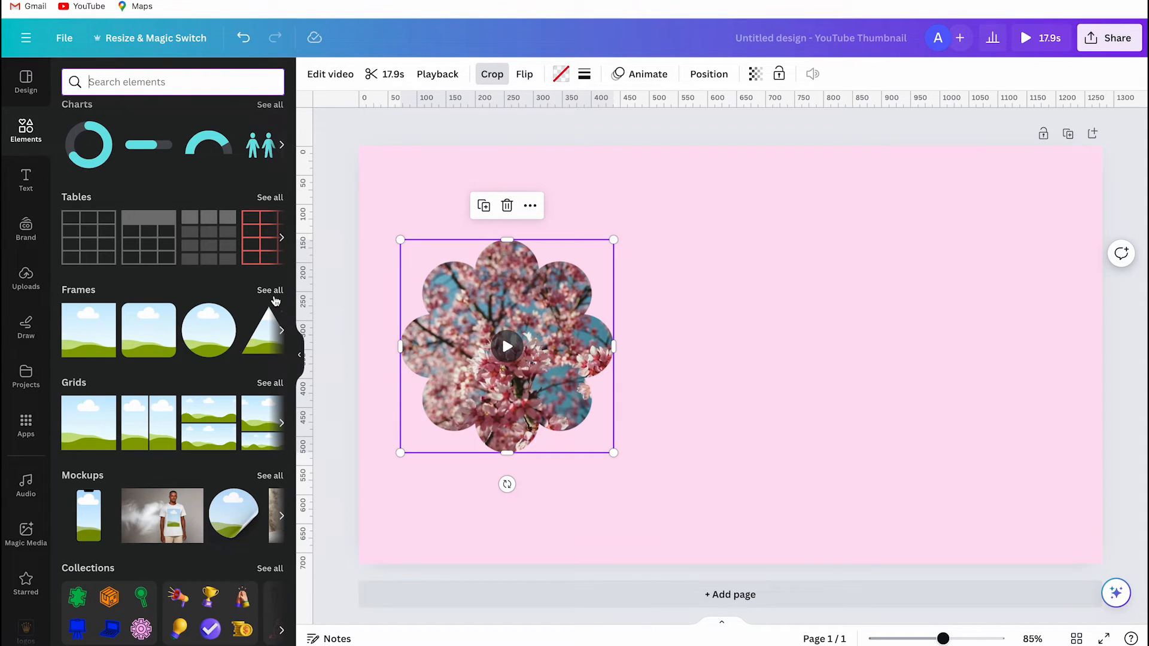
# Place a cloud frame from Basic shapes on the right, fill it with the birds video and pause it
pyautogui.click(269, 290)
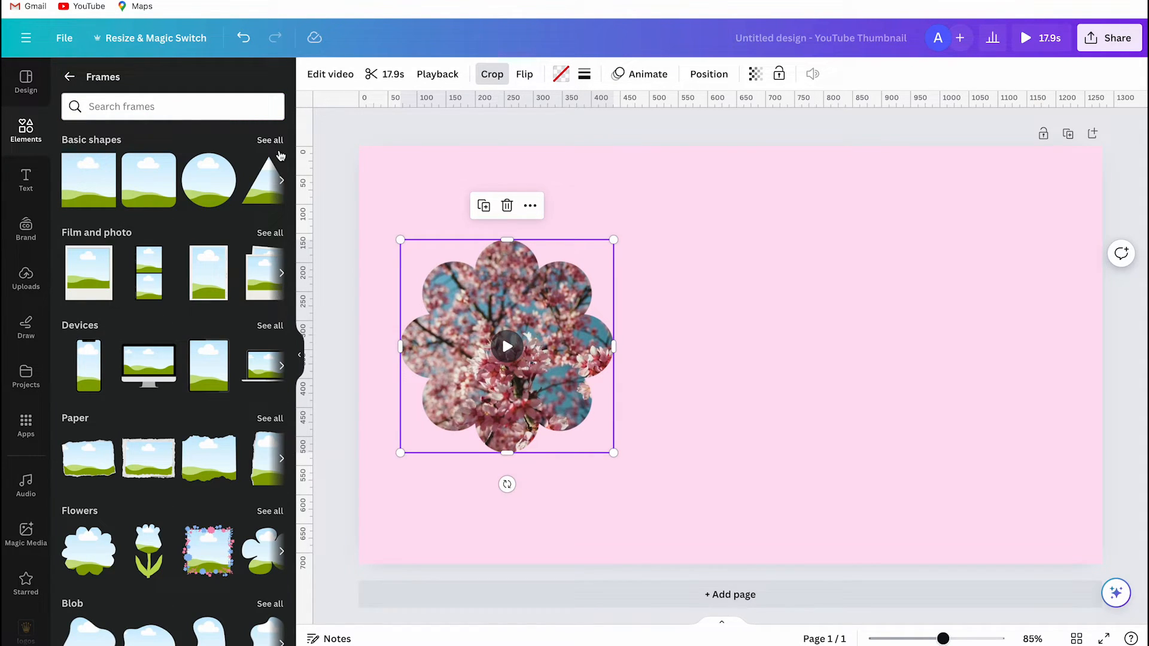
pyautogui.click(270, 140)
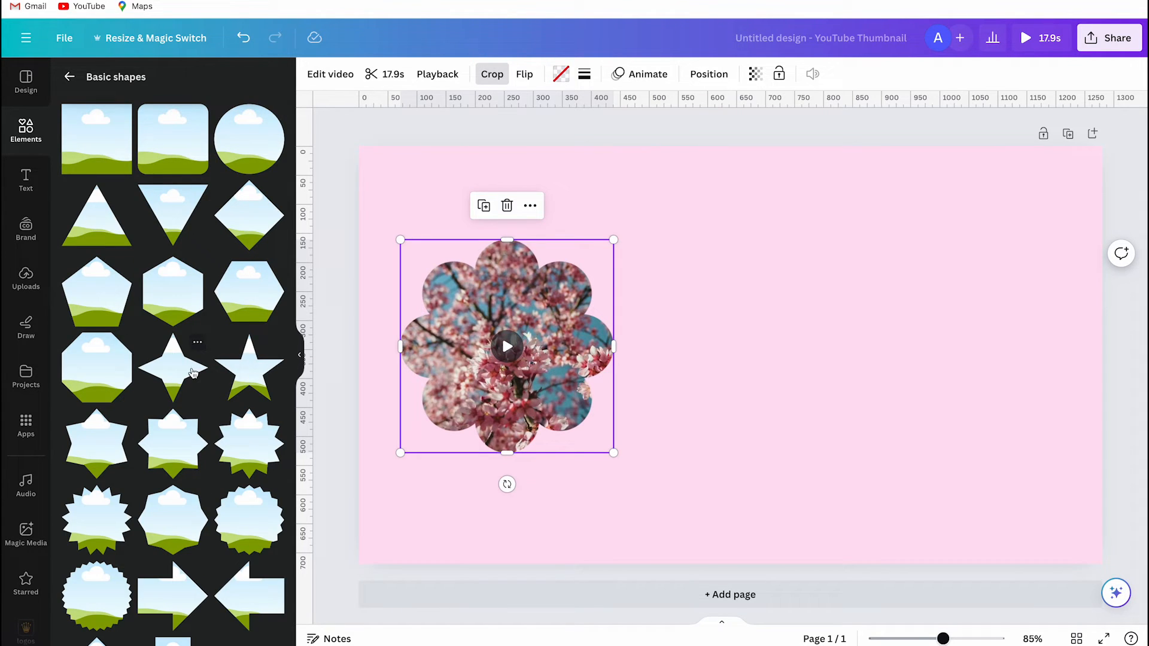
pyautogui.scroll(-3)
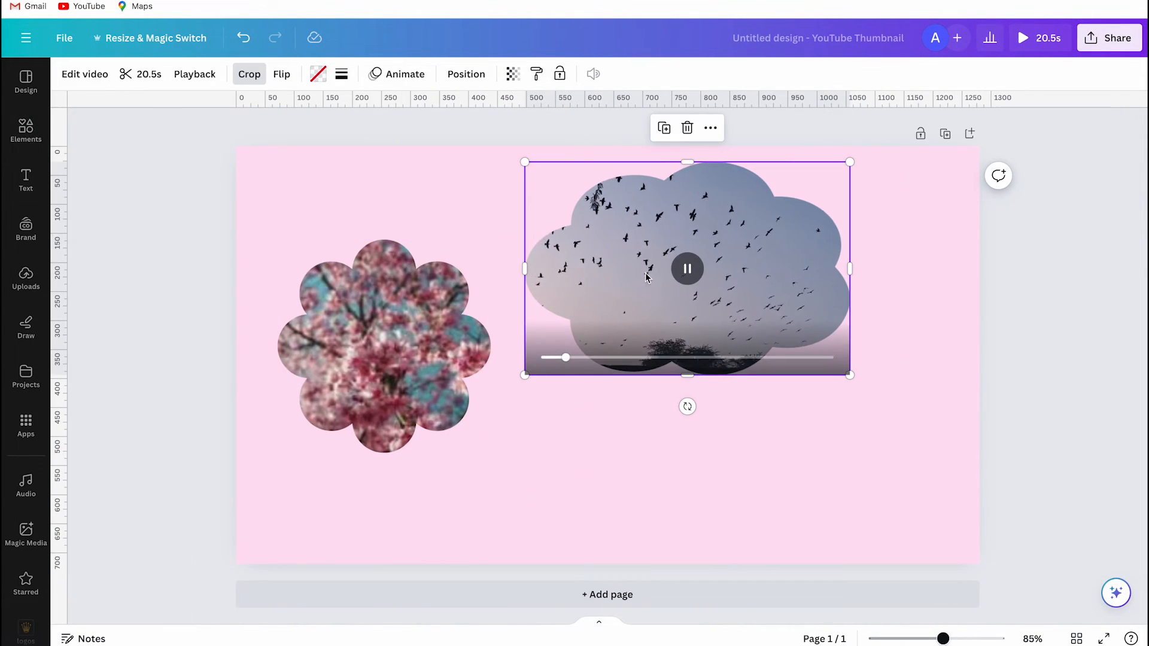
pyautogui.click(249, 73)
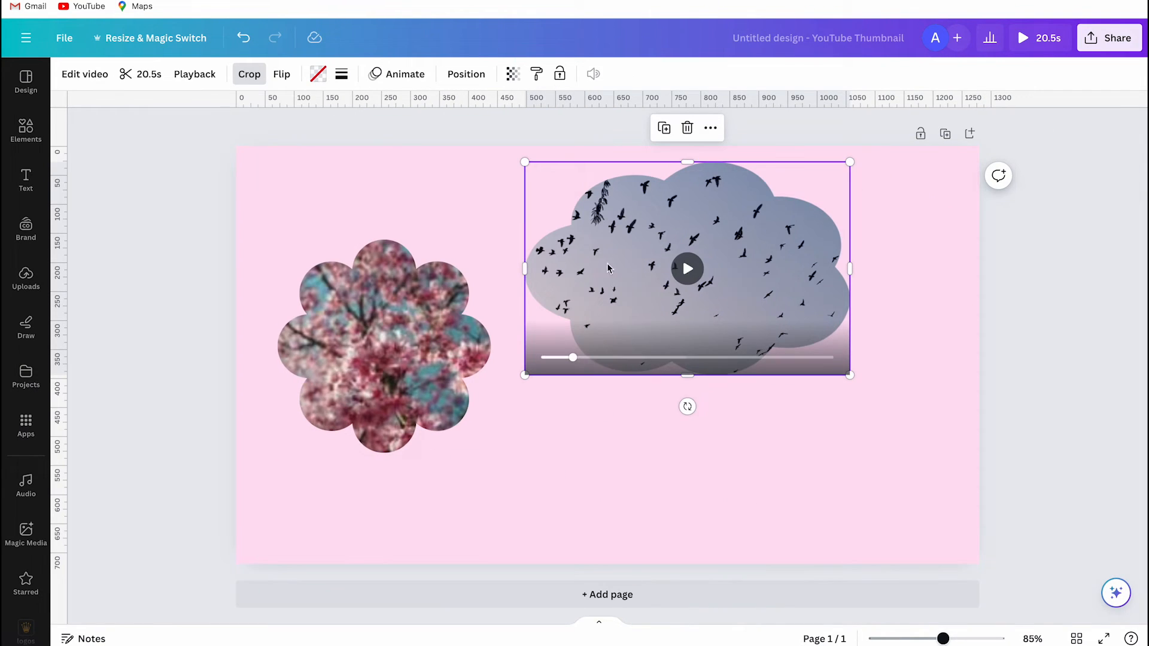
# Give the cloud frame a solid border of weight 5 coloured pink
pyautogui.click(342, 73)
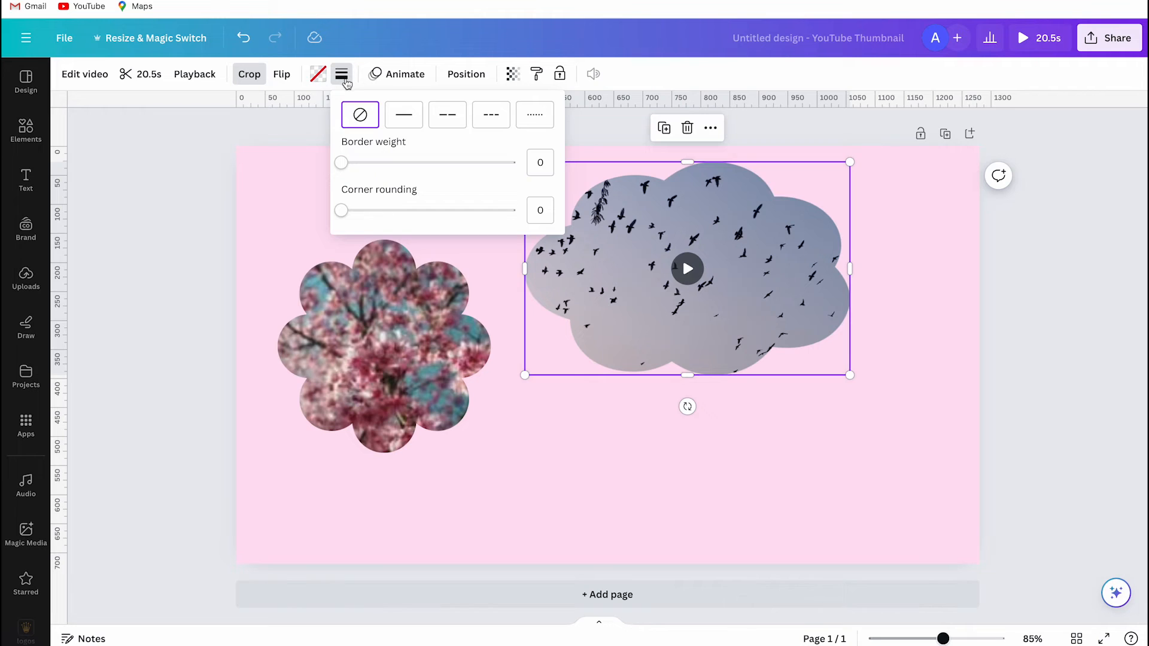
pyautogui.click(403, 115)
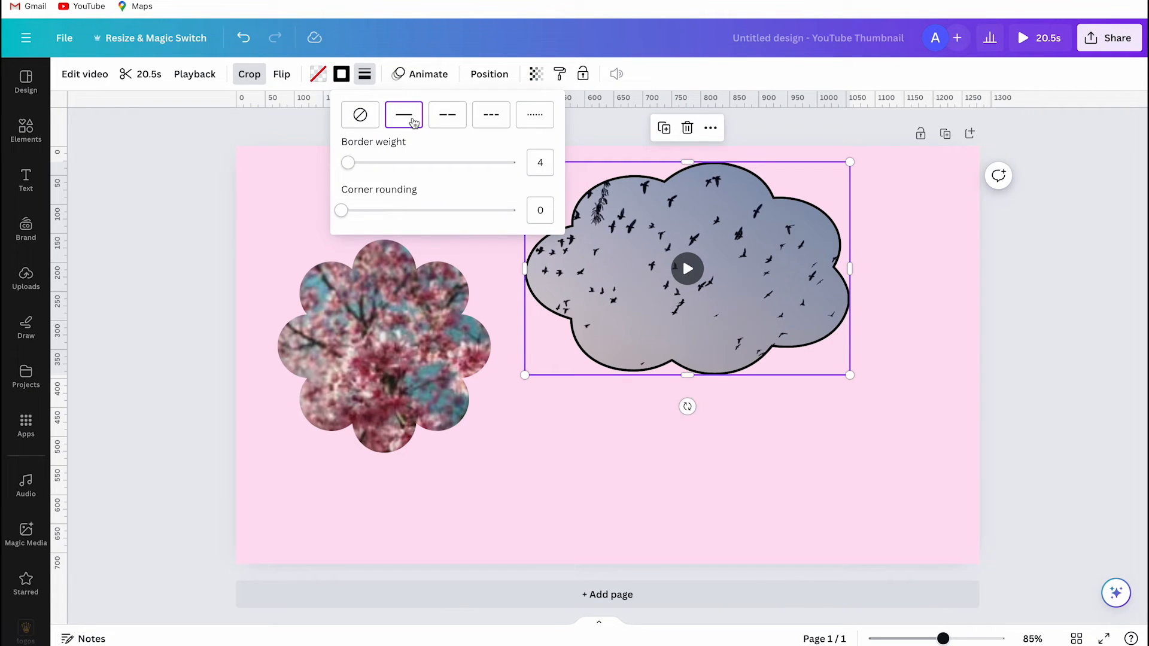
pyautogui.click(540, 161)
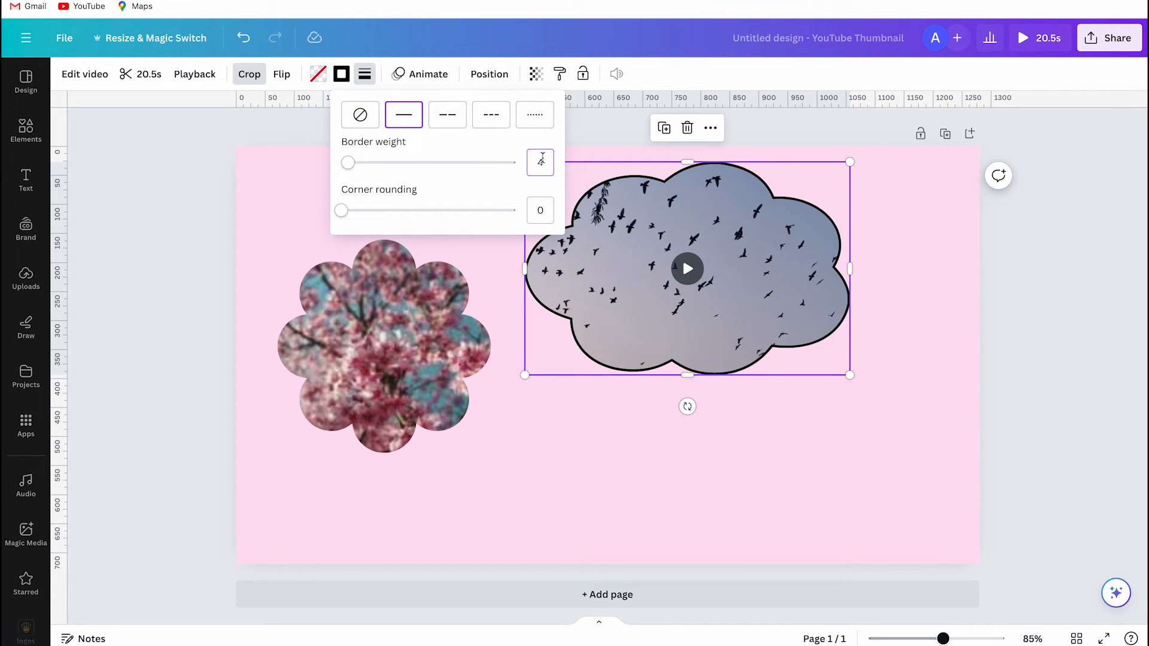
pyautogui.moveTo(348, 163); pyautogui.dragTo(480, 162)
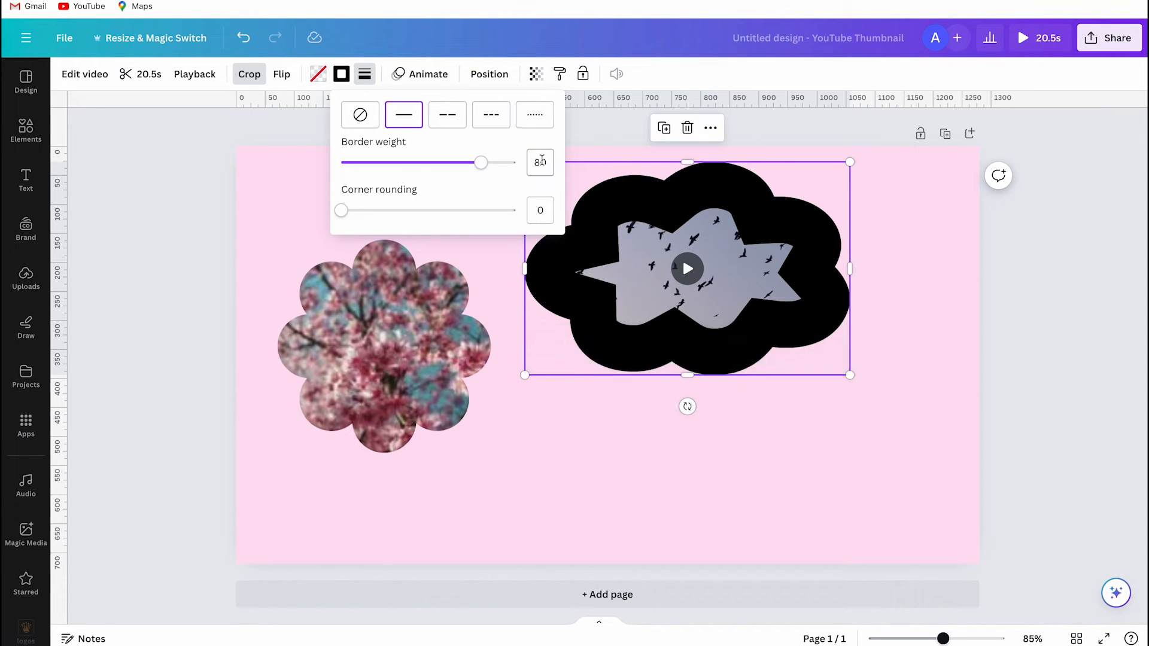
pyautogui.write('5')
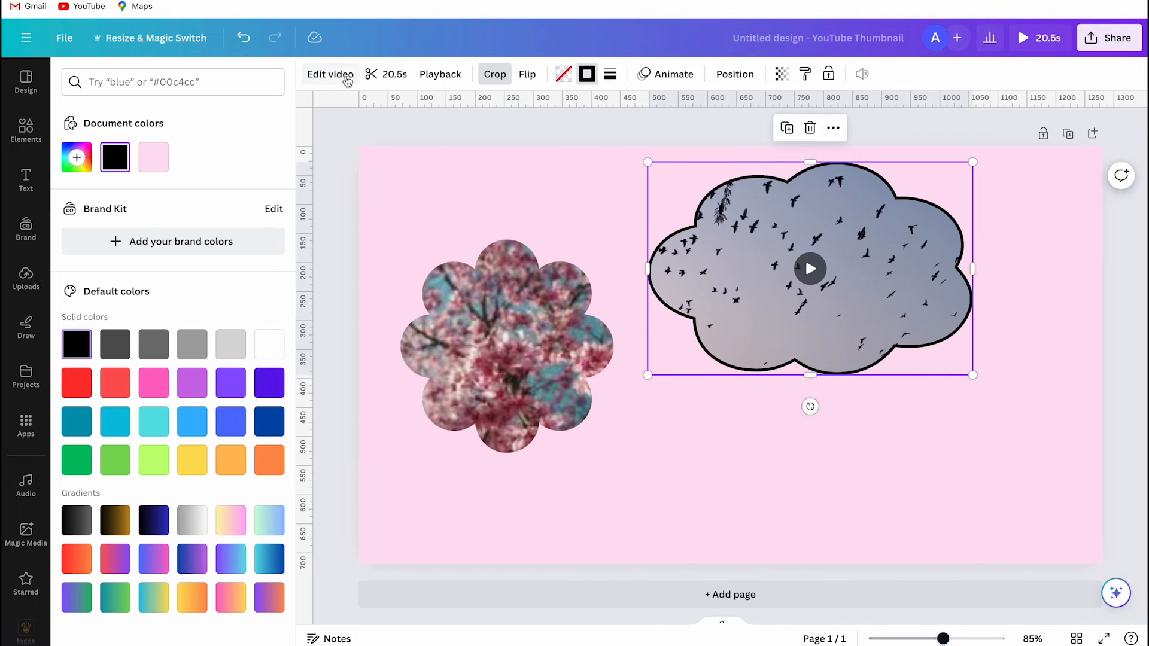
pyautogui.click(153, 383)
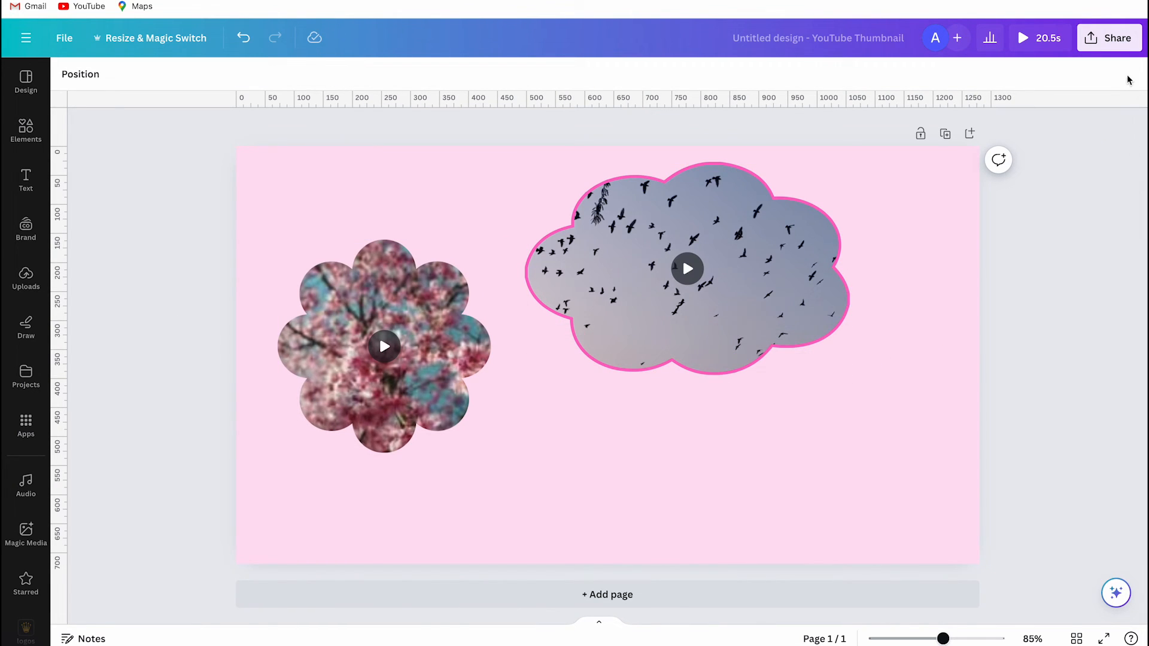
# Set the download to MP4 Video at 4K (UHD) quality without starting it
pyautogui.click(1108, 37)
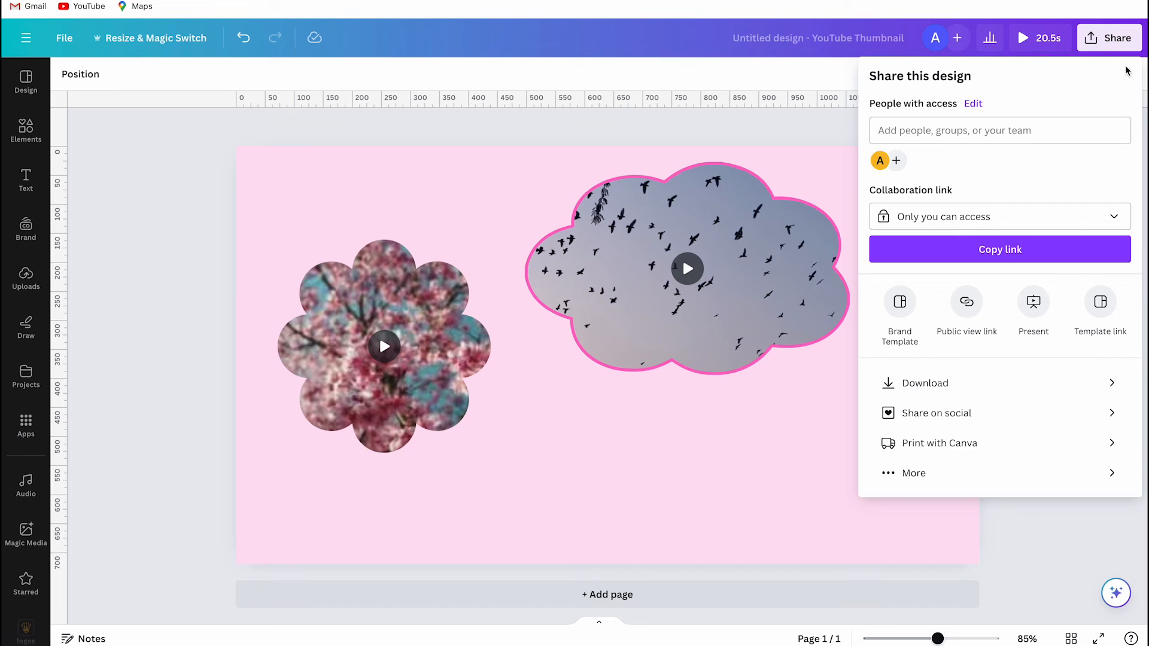
pyautogui.click(924, 383)
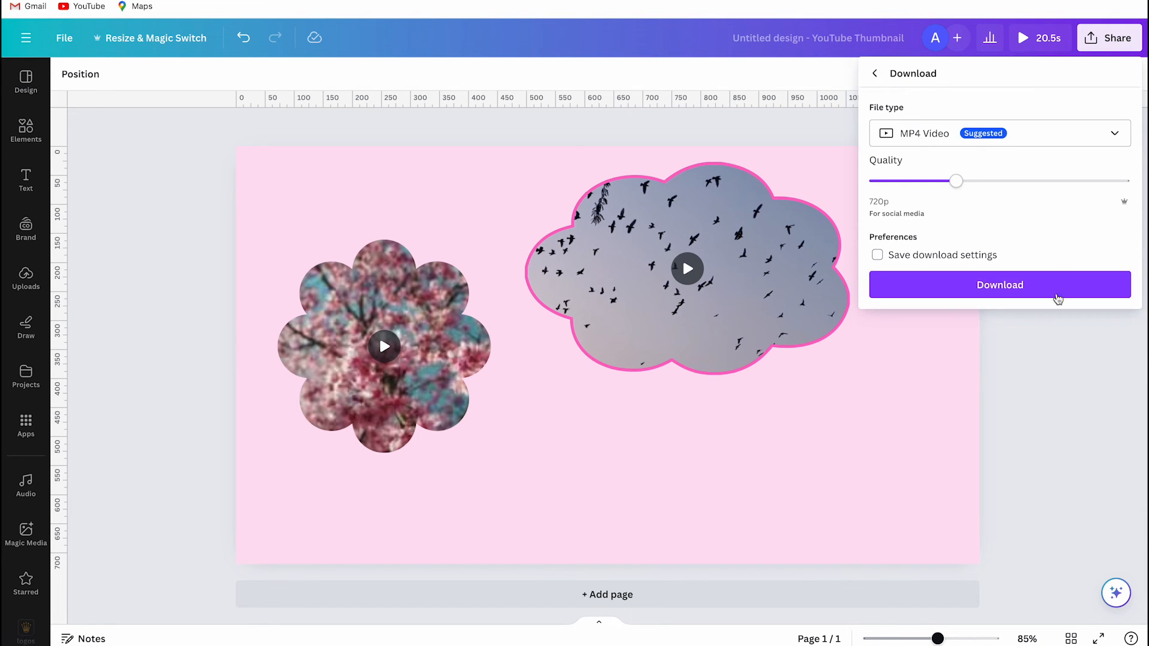
pyautogui.click(997, 133)
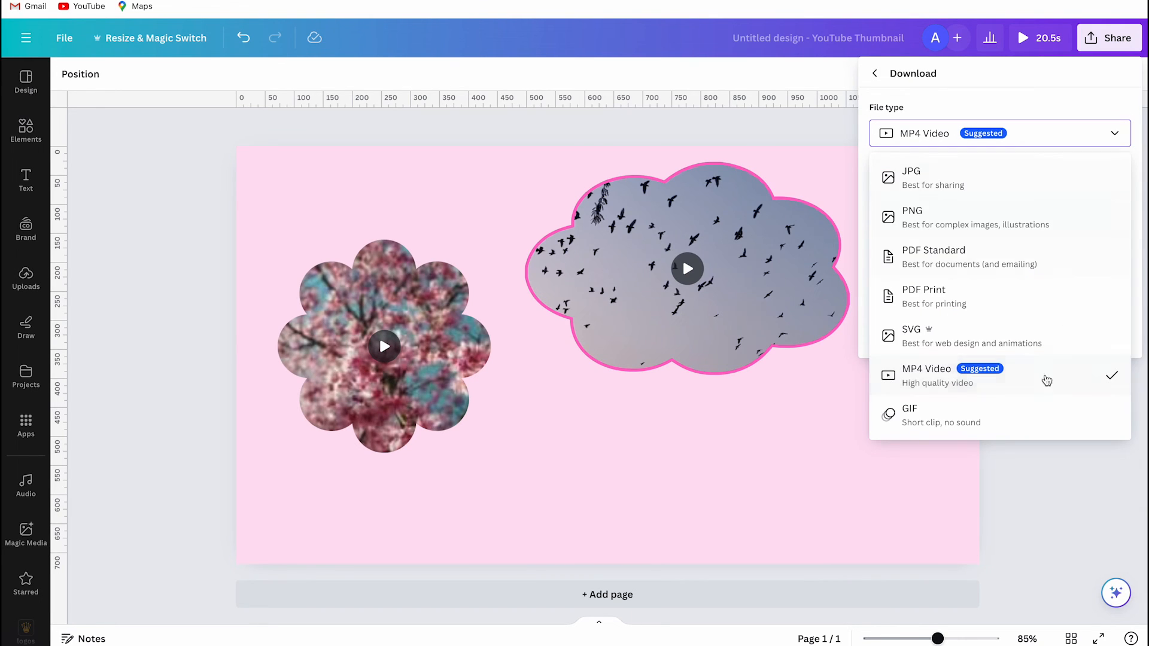
pyautogui.click(925, 374)
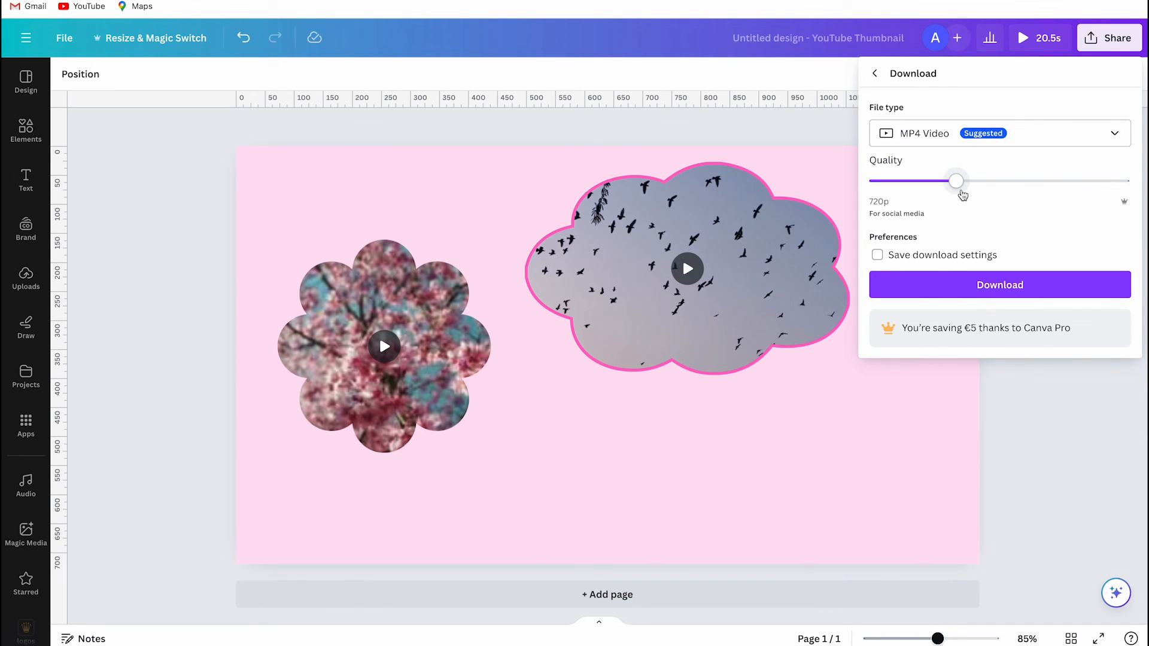
pyautogui.moveTo(957, 181); pyautogui.dragTo(1042, 181)
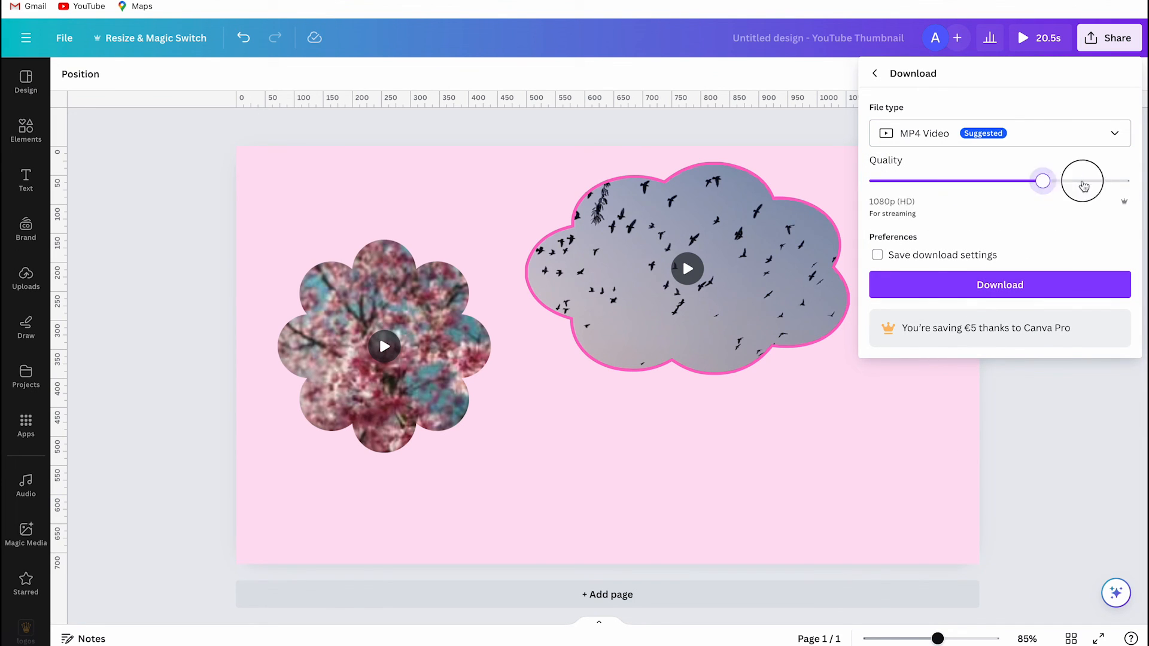
pyautogui.moveTo(1043, 181); pyautogui.dragTo(1128, 181)
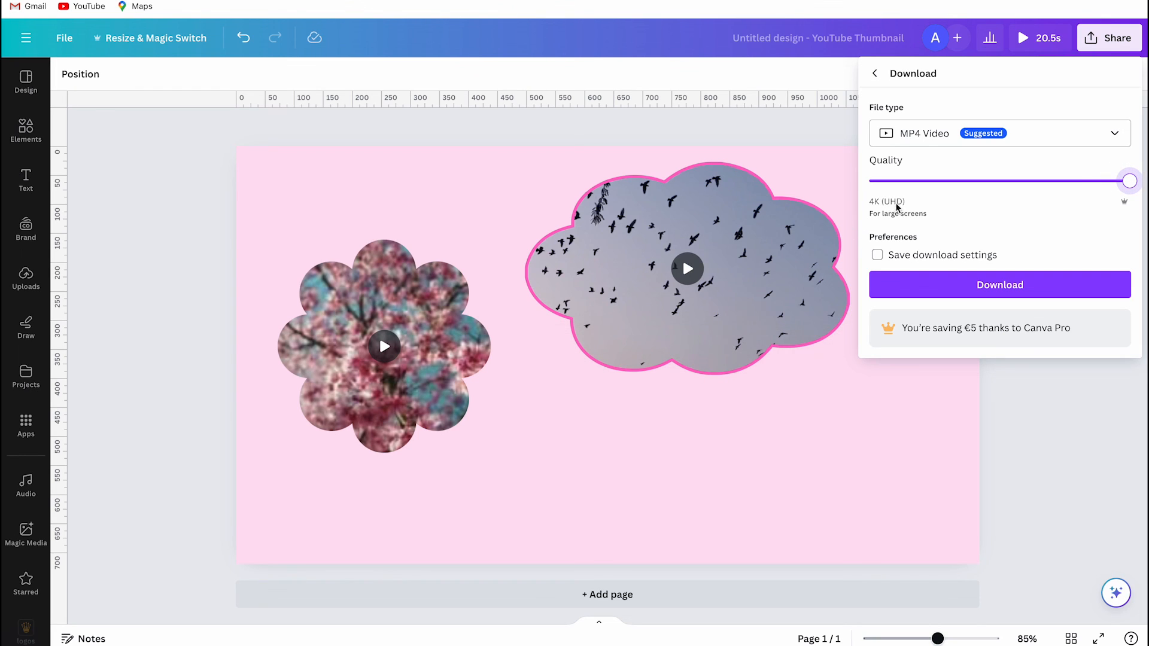